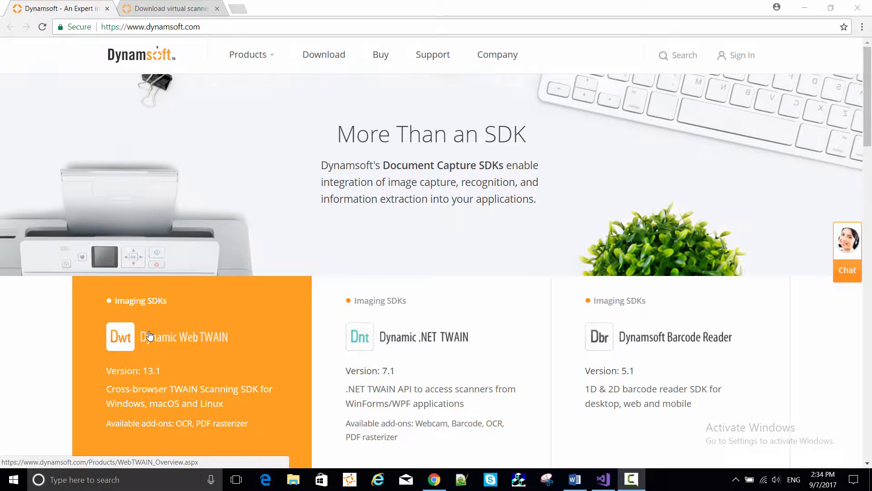
# Go to the Dynamic Web TWAIN product page and launch its Try Online Demo.
pyautogui.click(183, 337)
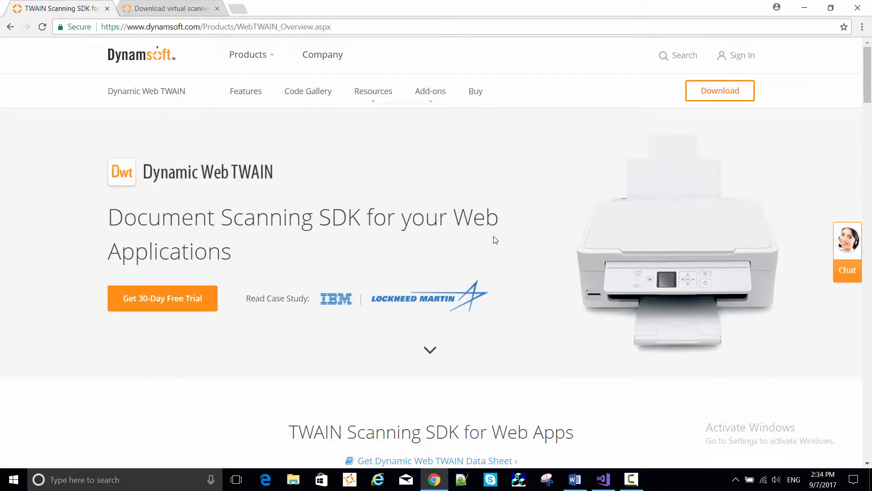
pyautogui.scroll(-3)
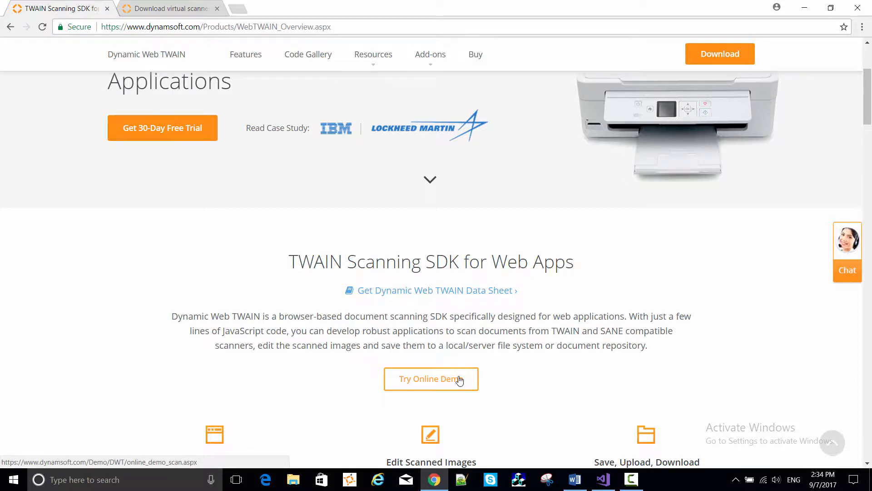
pyautogui.click(431, 378)
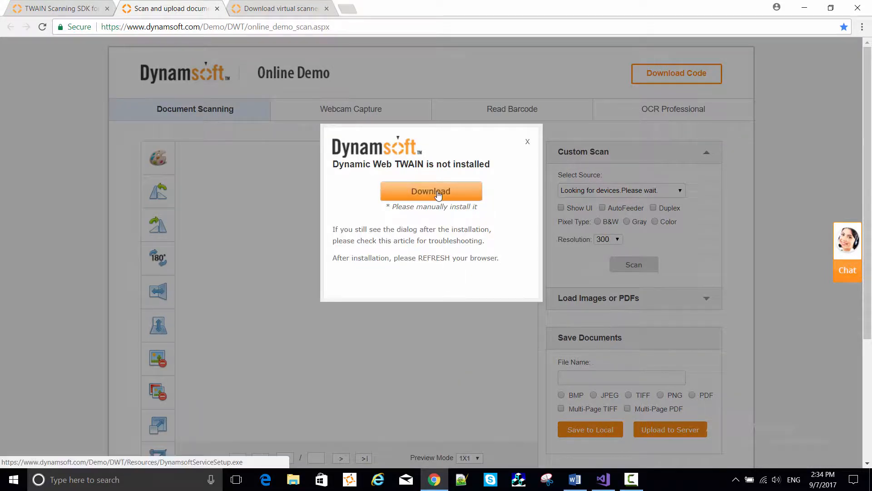
# Download the scanning service, reload the demo, and check the EPSON WF-2630 source.
pyautogui.click(431, 191)
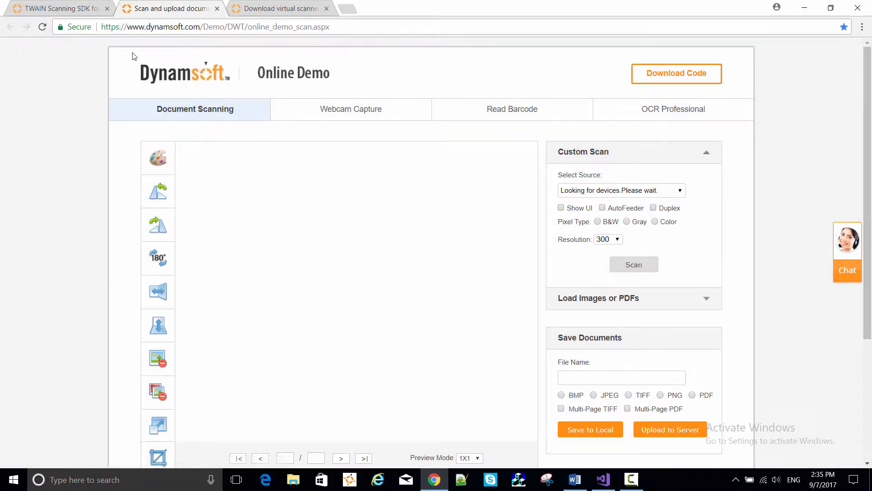
pyautogui.moveTo(42, 27)
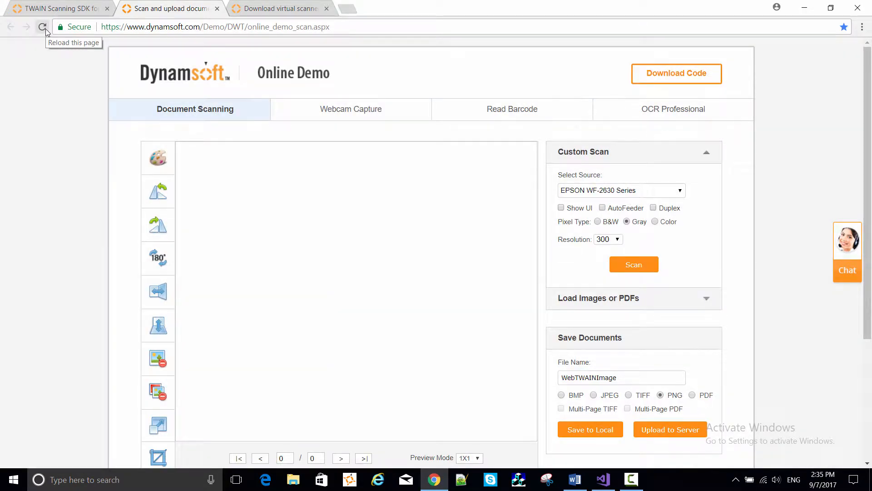
pyautogui.click(622, 190)
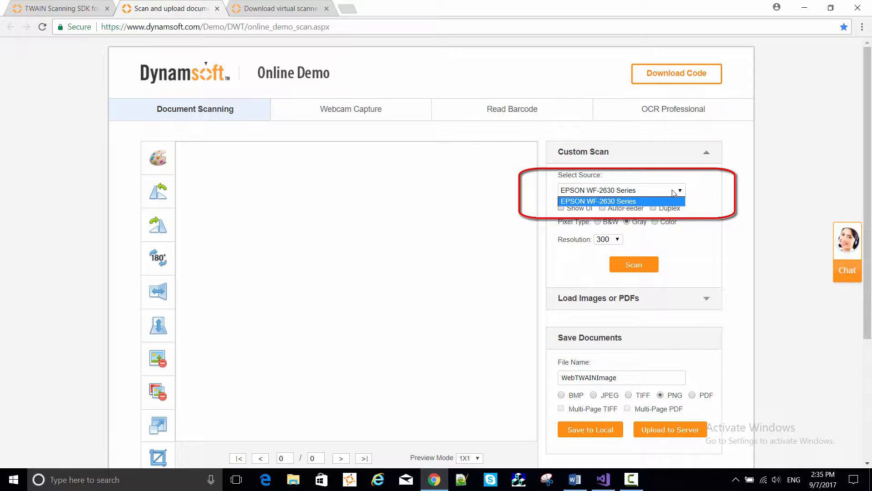
pyautogui.click(599, 201)
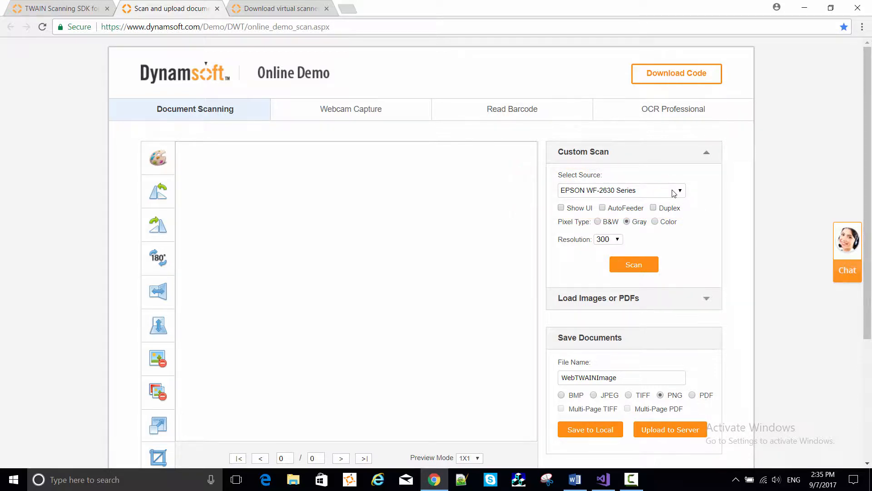
pyautogui.moveTo(273, 18)
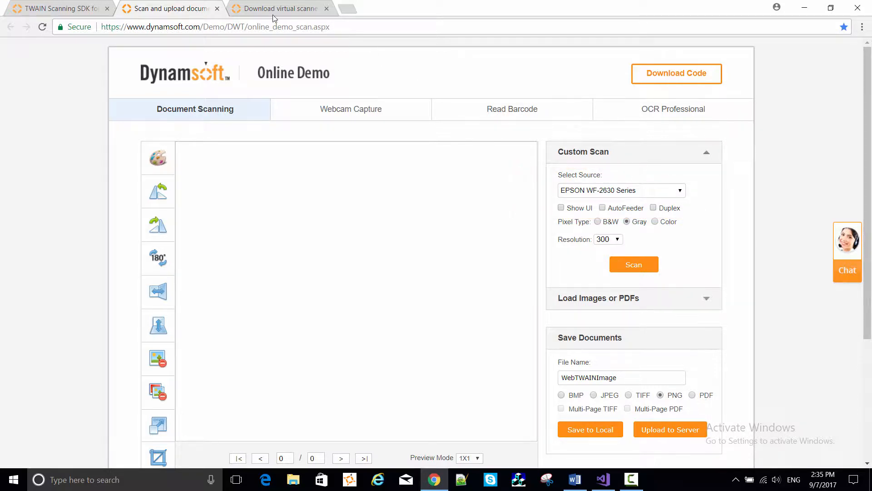
# Download the win64 virtual scanner installer from the virtual scanner download page.
pyautogui.click(278, 8)
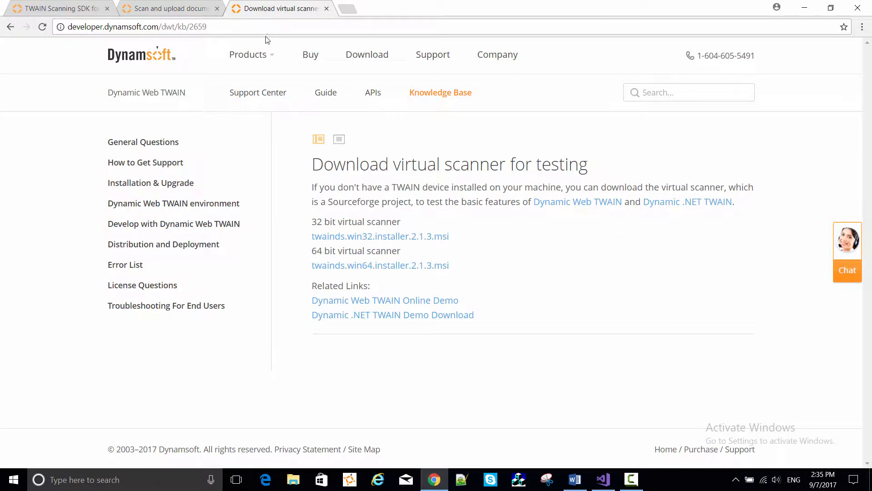
pyautogui.moveTo(349, 276)
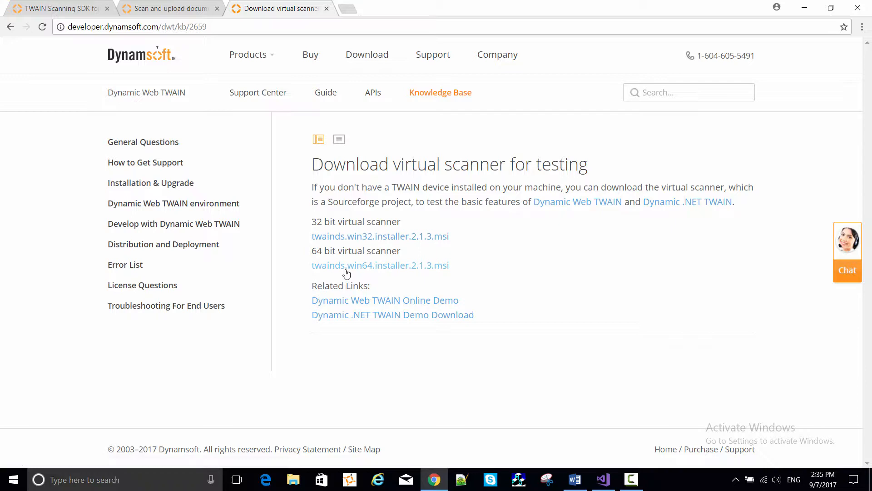
pyautogui.click(379, 265)
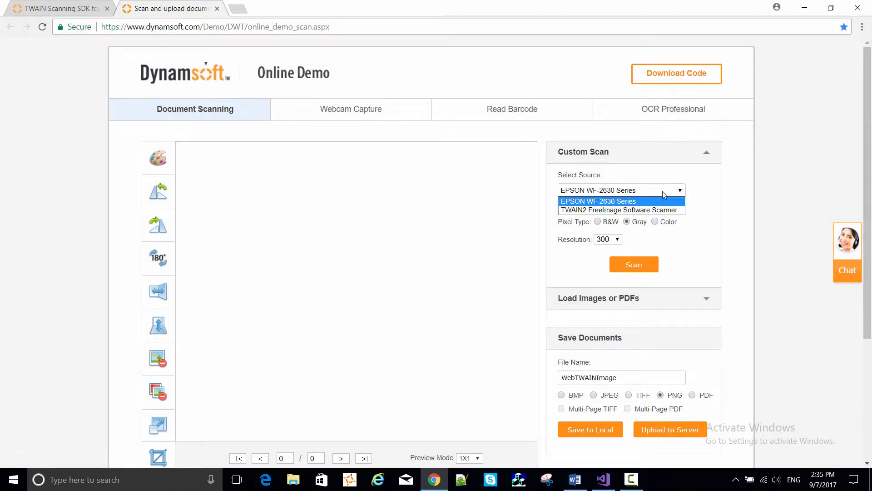
# Select TWAIN2 FreeImage Software Scanner as the source and scan a color page.
pyautogui.click(619, 210)
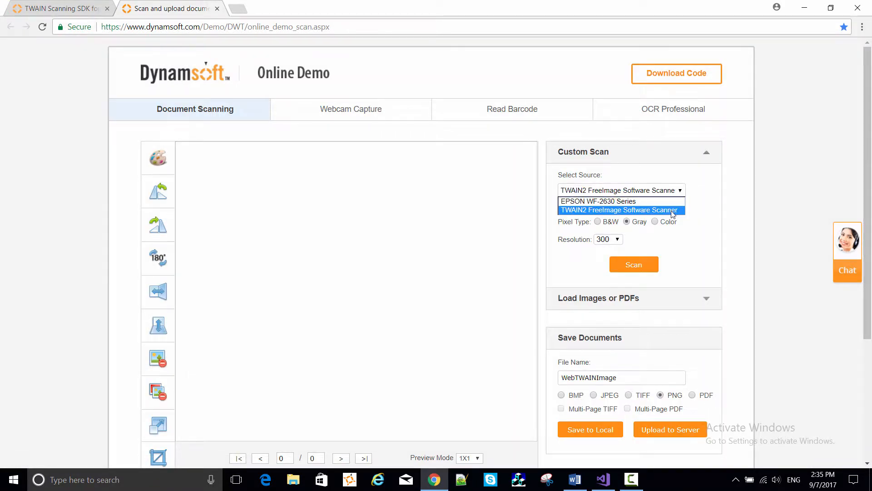
pyautogui.click(620, 210)
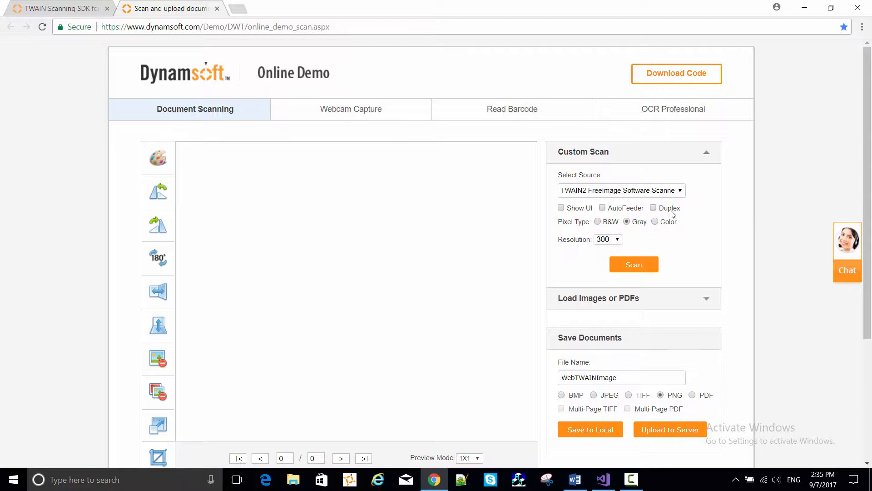
pyautogui.click(654, 221)
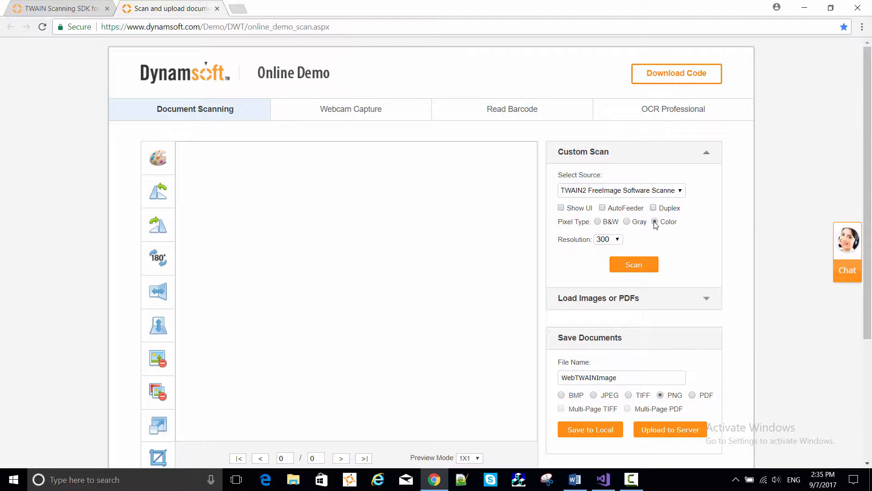
pyautogui.click(633, 264)
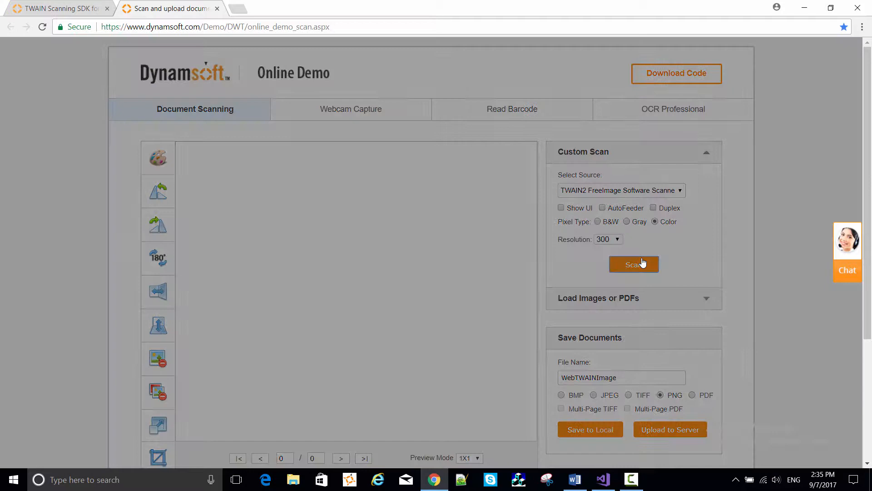
pyautogui.click(633, 264)
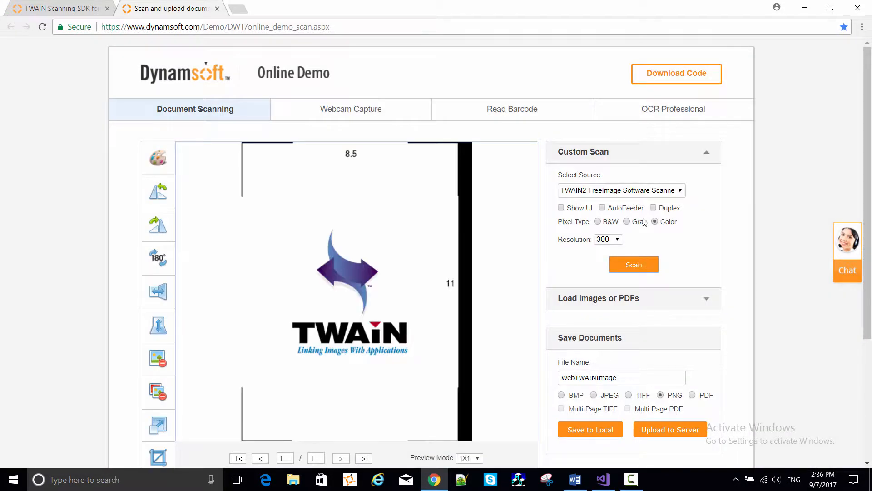
# Scan a second page in grayscale and a third in black-and-white.
pyautogui.click(626, 221)
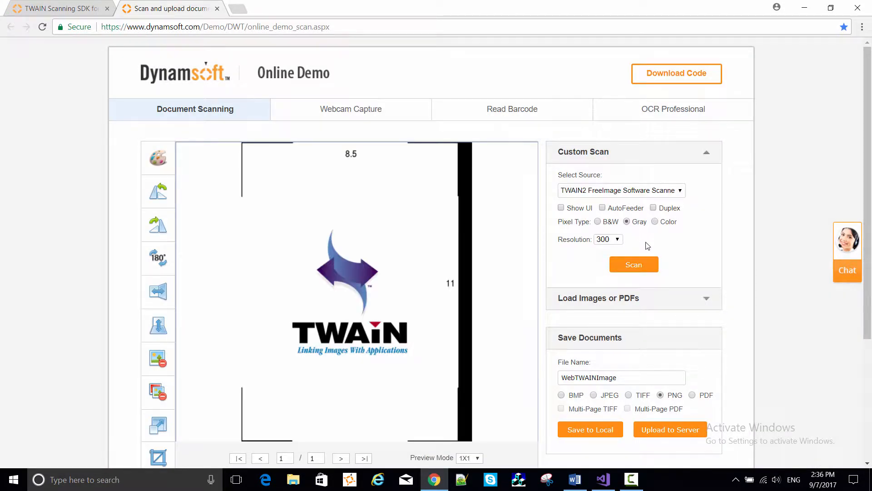
pyautogui.click(634, 264)
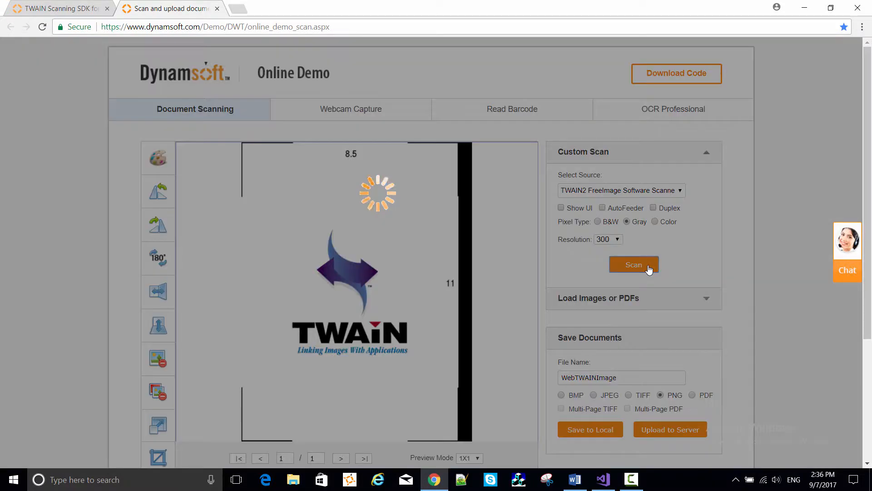
pyautogui.click(634, 265)
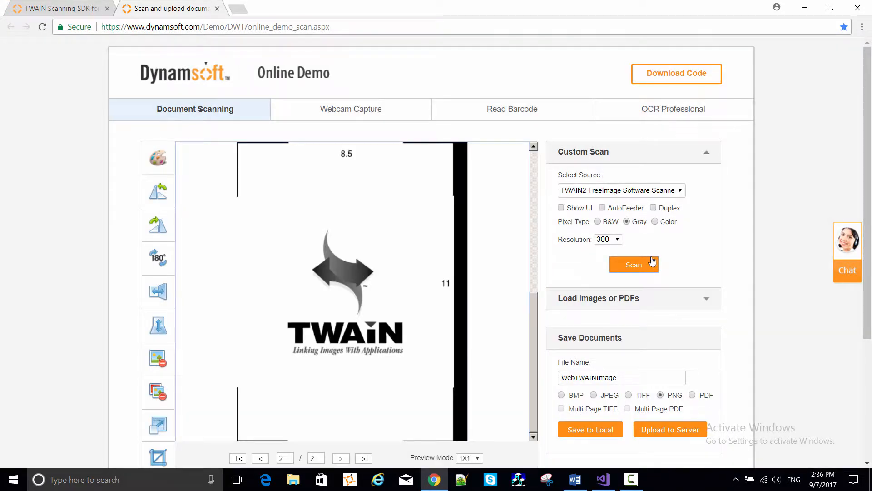
pyautogui.click(598, 222)
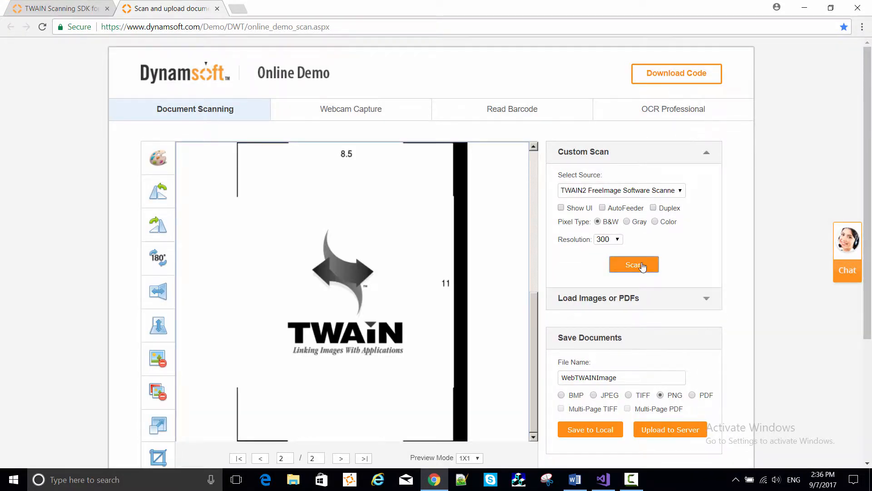
pyautogui.click(633, 265)
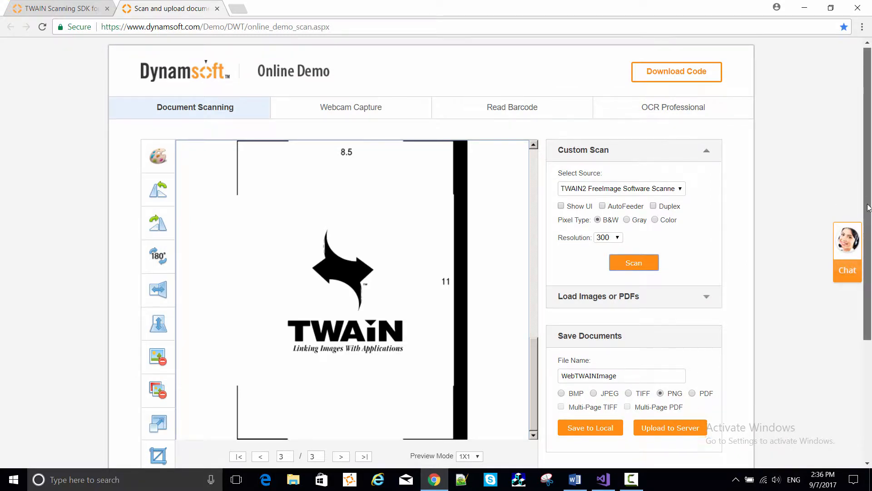
# Preview the scanned pages two-by-two, then return to the TWAIN Scanning SDK tab.
pyautogui.scroll(-3)
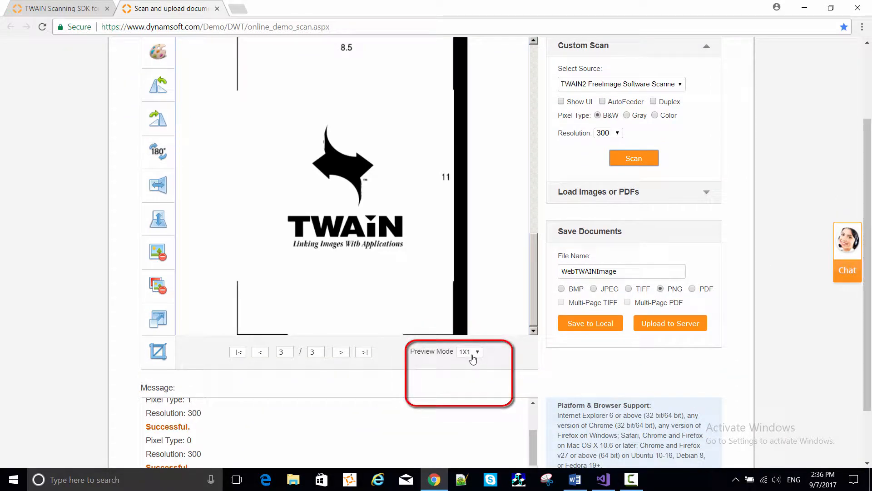
pyautogui.click(469, 351)
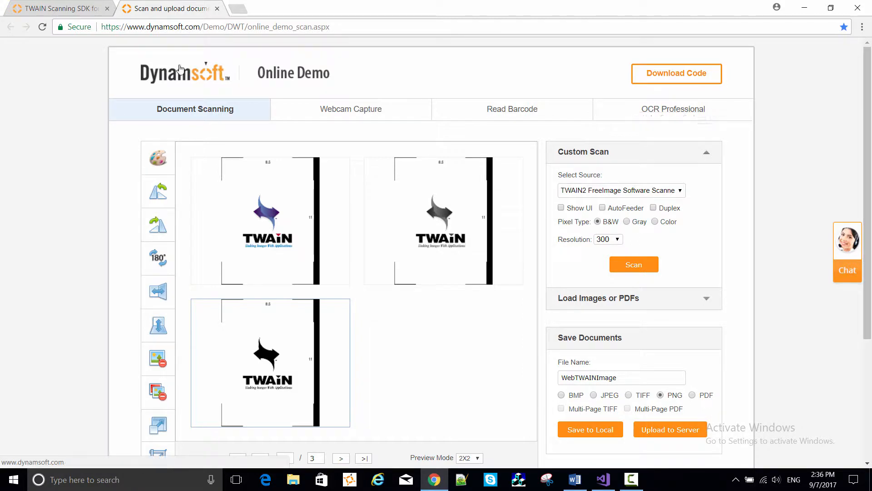
pyautogui.click(56, 8)
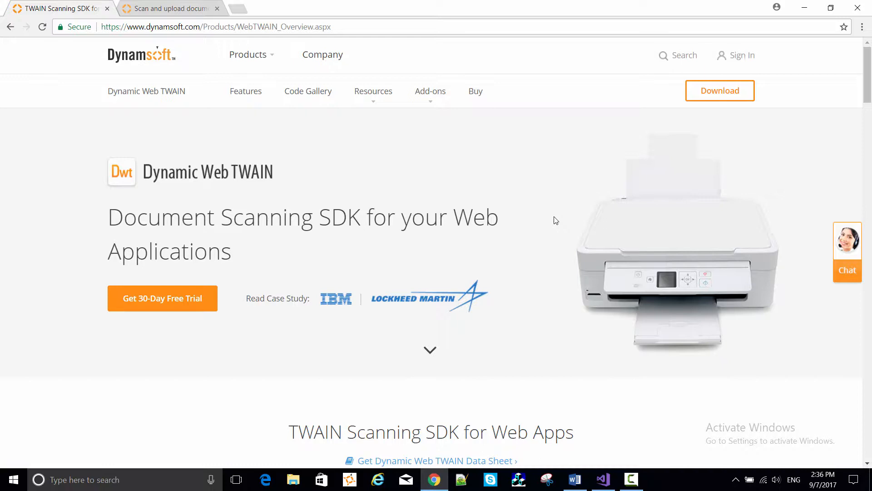
pyautogui.moveTo(765, 133)
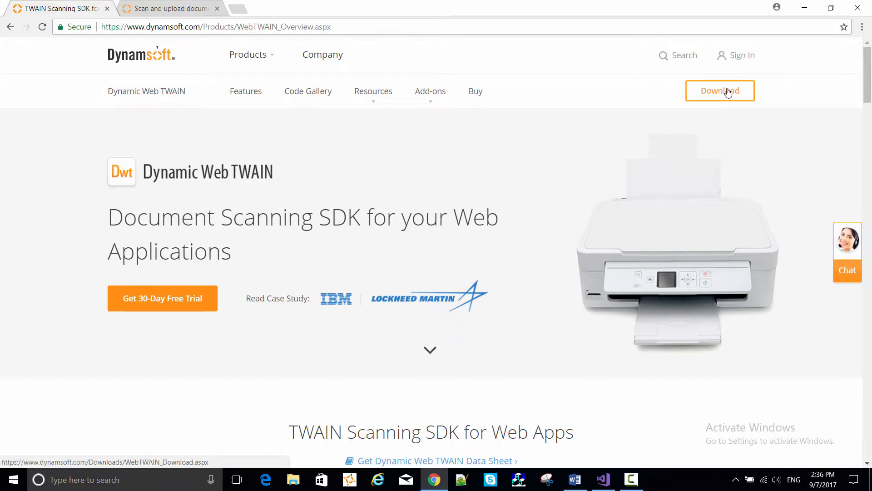
# Fill in the trial sign-up form with name Bob Smith and submit it.
pyautogui.click(720, 91)
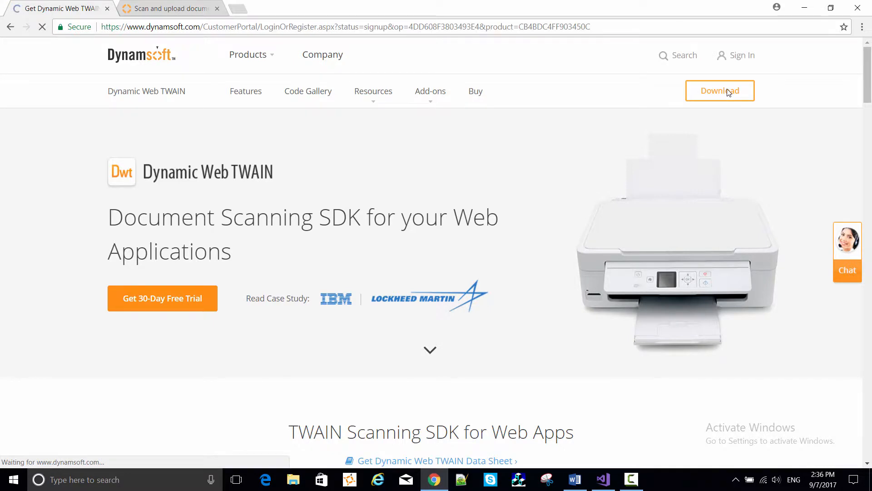
pyautogui.click(720, 90)
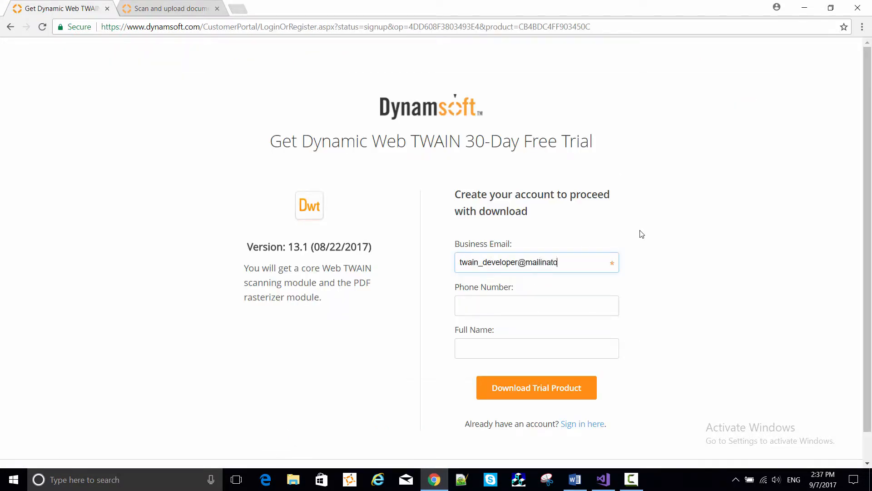
pyautogui.write('Bd')
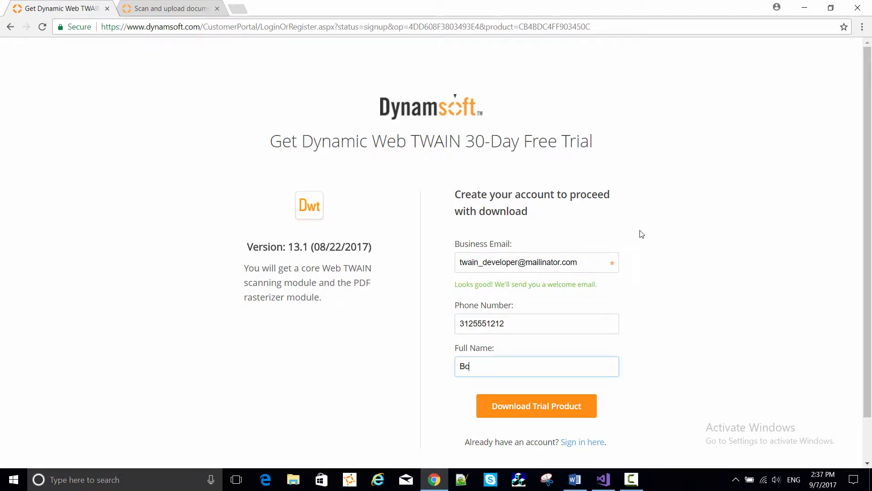
pyautogui.write('Bob Smith')
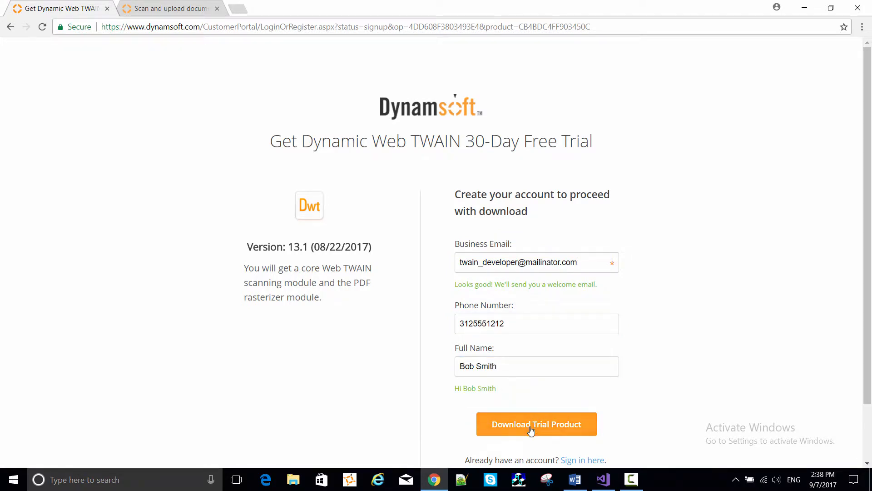
pyautogui.click(537, 424)
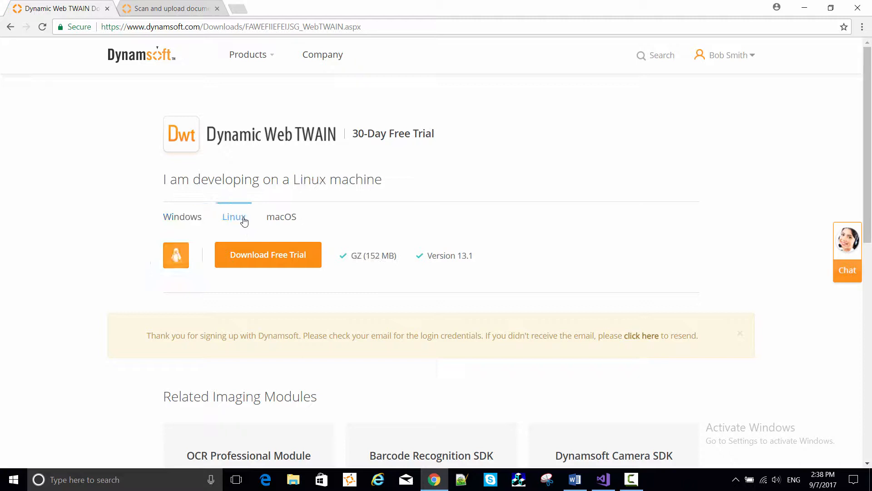
# Download the Windows free trial installer.
pyautogui.click(280, 216)
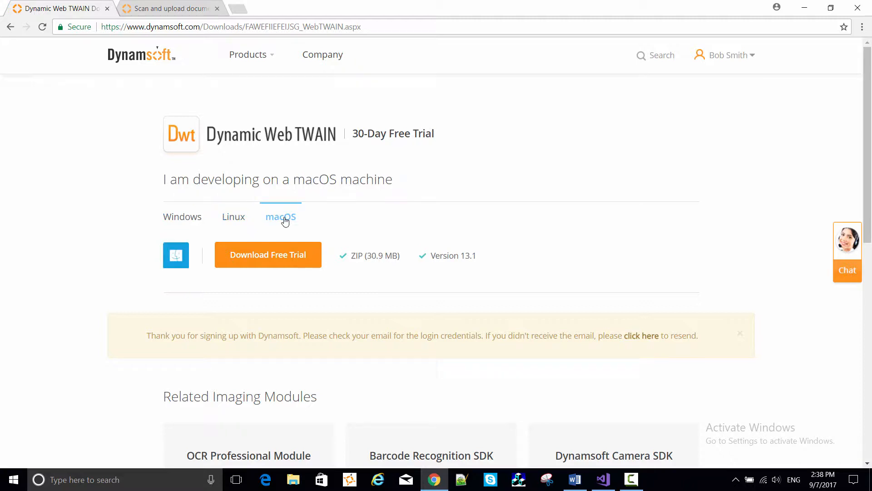
pyautogui.click(183, 217)
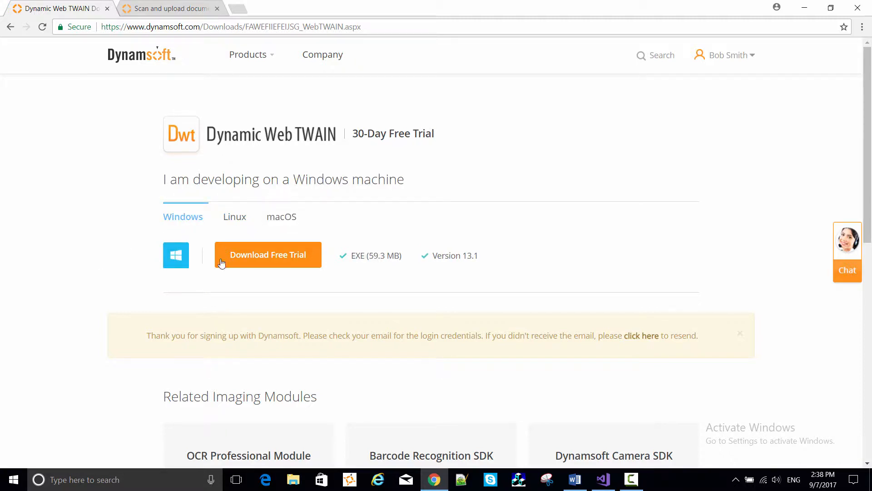
pyautogui.click(267, 254)
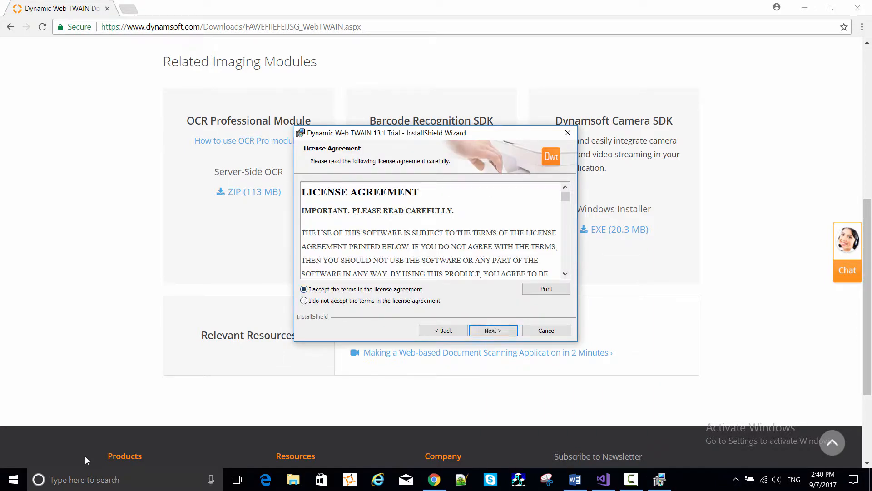
# Accept the license, keep the default Program Files folder, and finish with Getting Started.
pyautogui.click(492, 330)
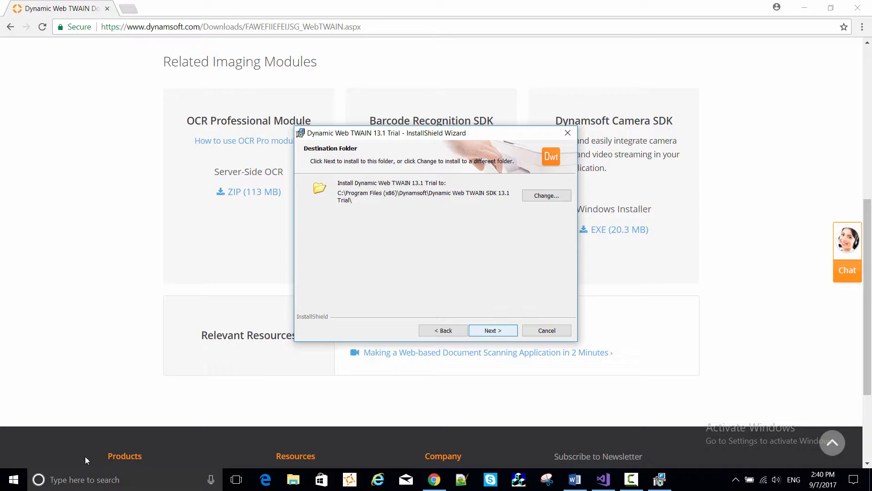
pyautogui.click(491, 330)
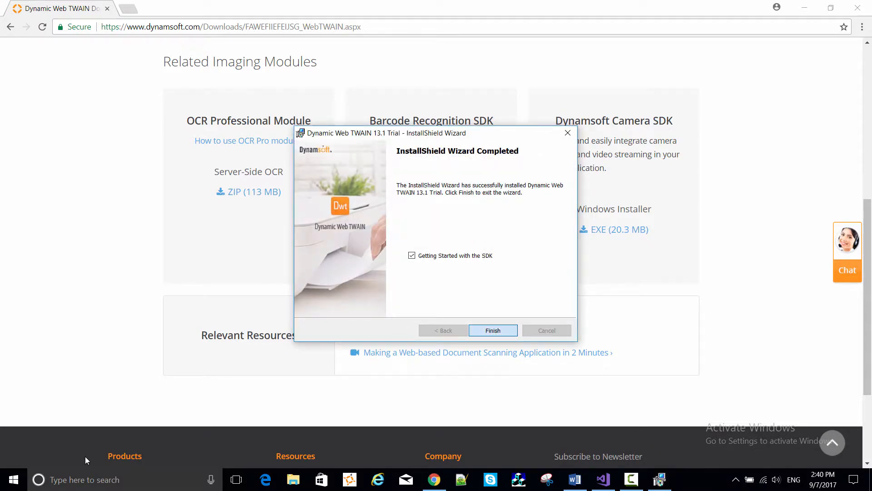
pyautogui.click(493, 330)
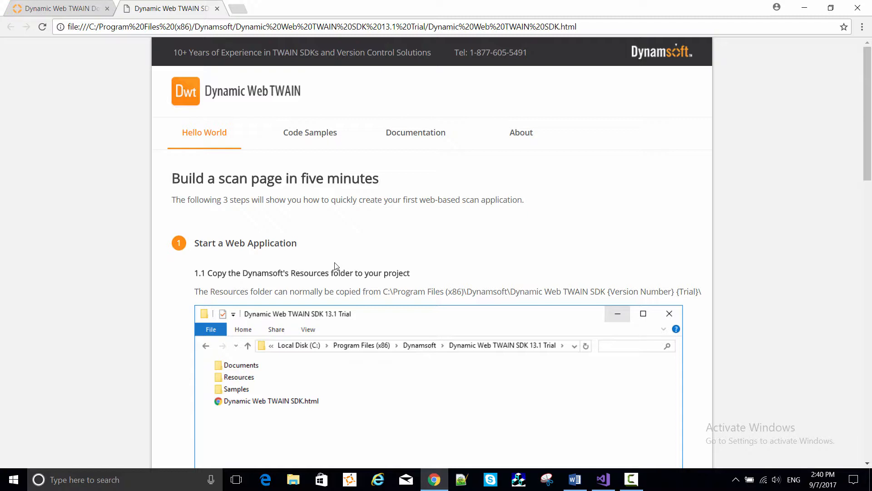
pyautogui.click(310, 132)
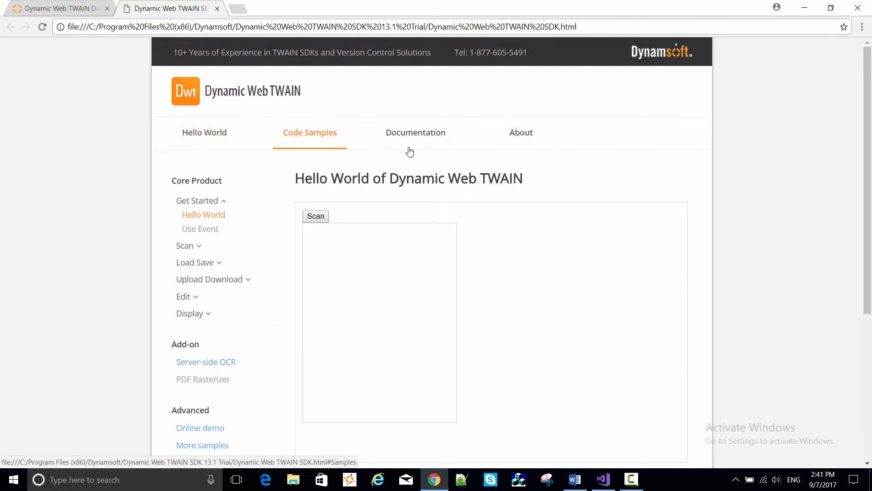
pyautogui.click(415, 132)
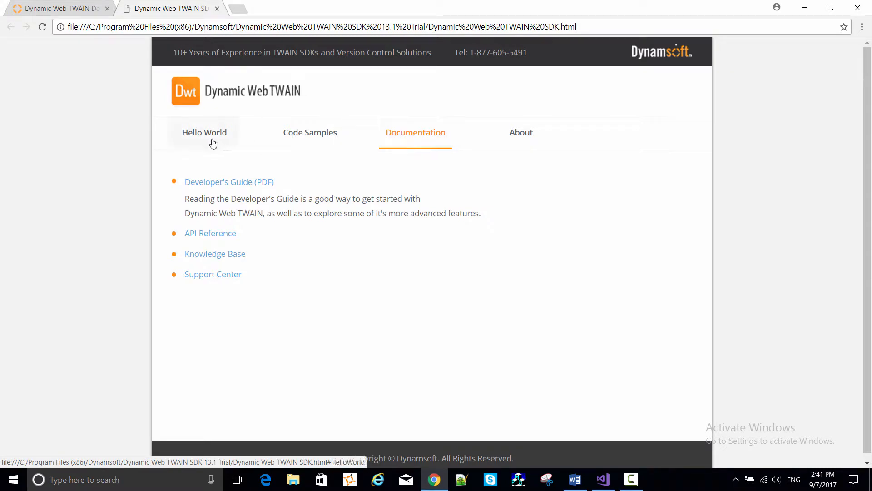
pyautogui.click(204, 132)
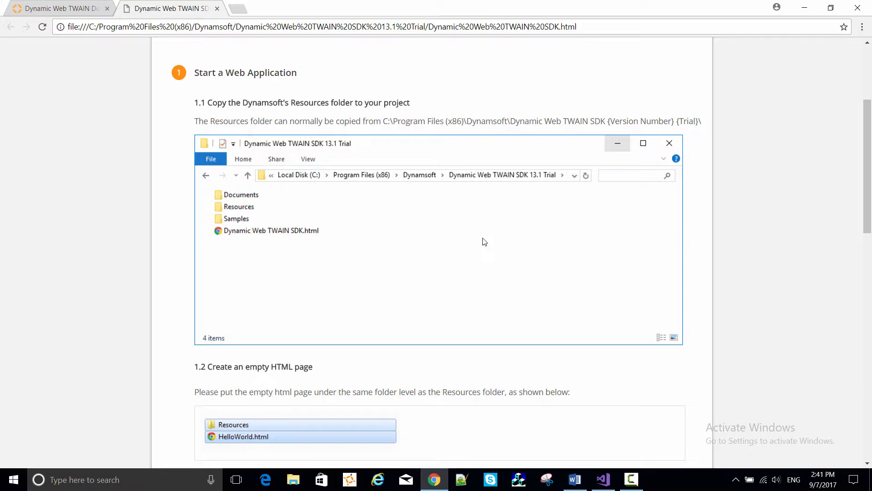
pyautogui.scroll(-3)
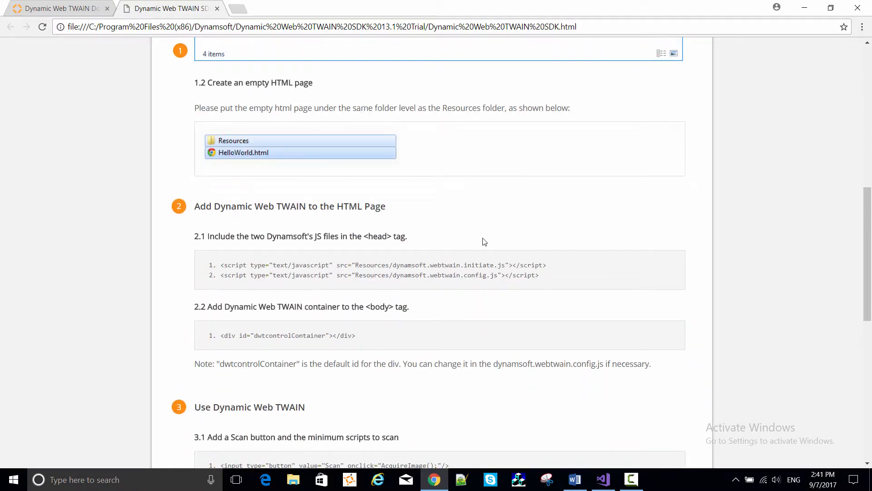
pyautogui.scroll(-3)
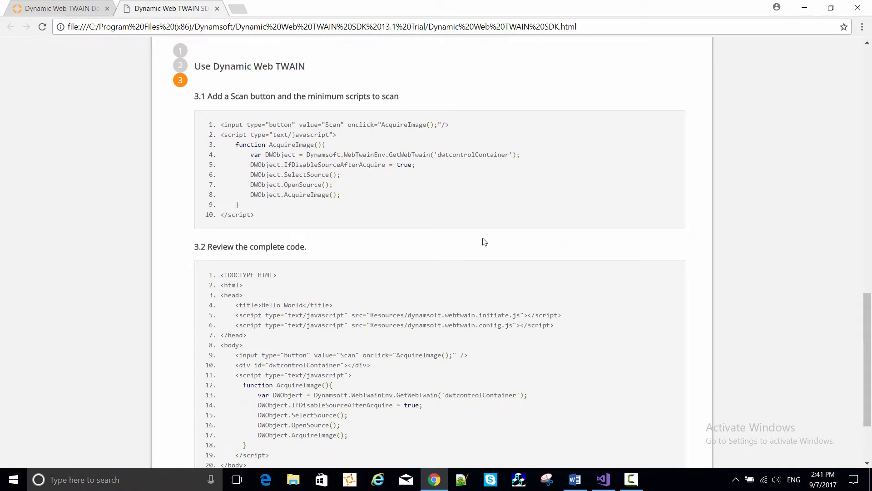
pyautogui.scroll(-3)
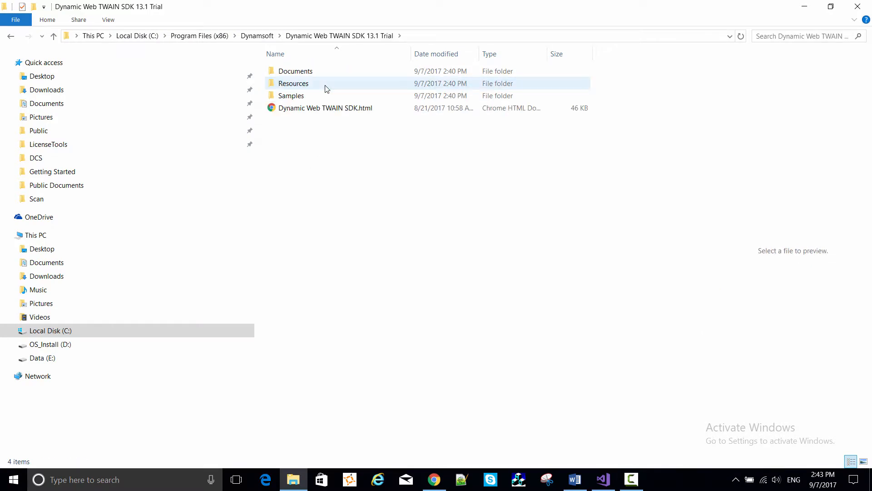
# Inspect the SDK's Resources folder, go back, then switch to Visual Studio.
pyautogui.click(293, 83)
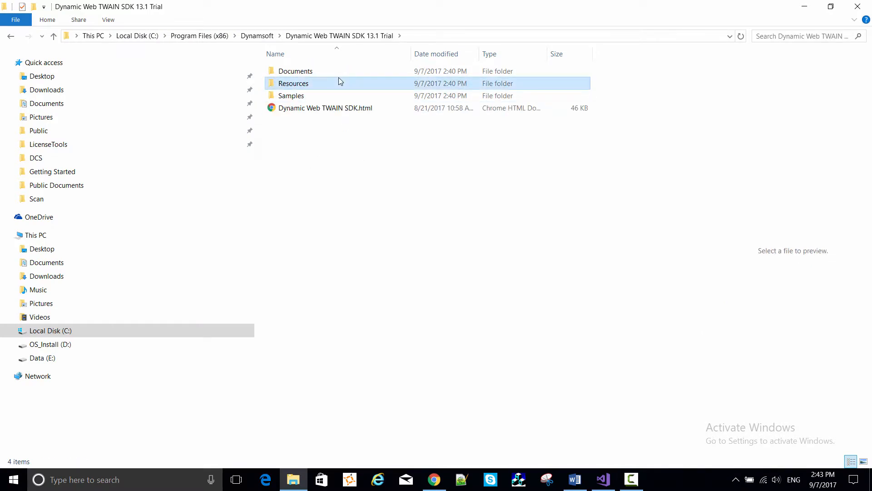
pyautogui.doubleClick(294, 83)
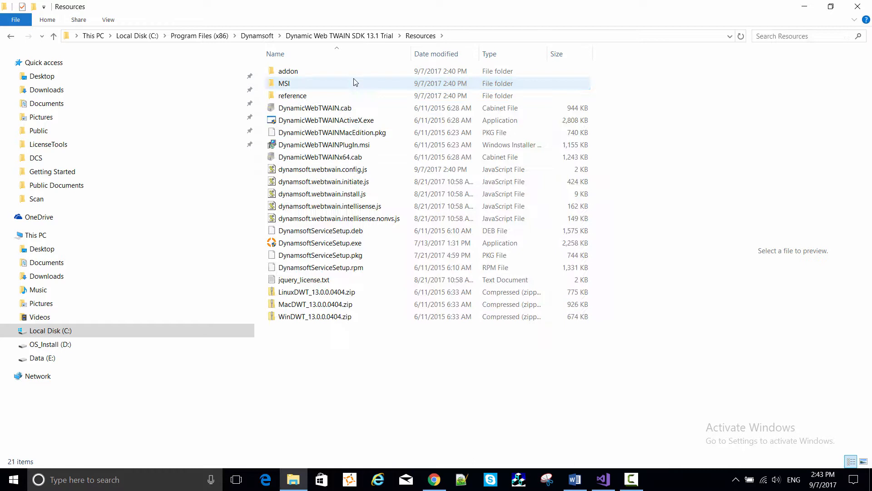
pyautogui.click(390, 344)
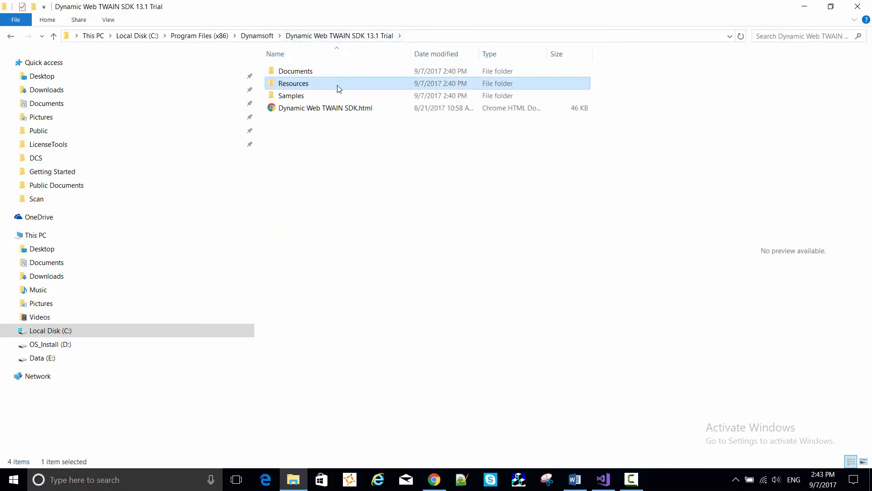
pyautogui.moveTo(513, 325)
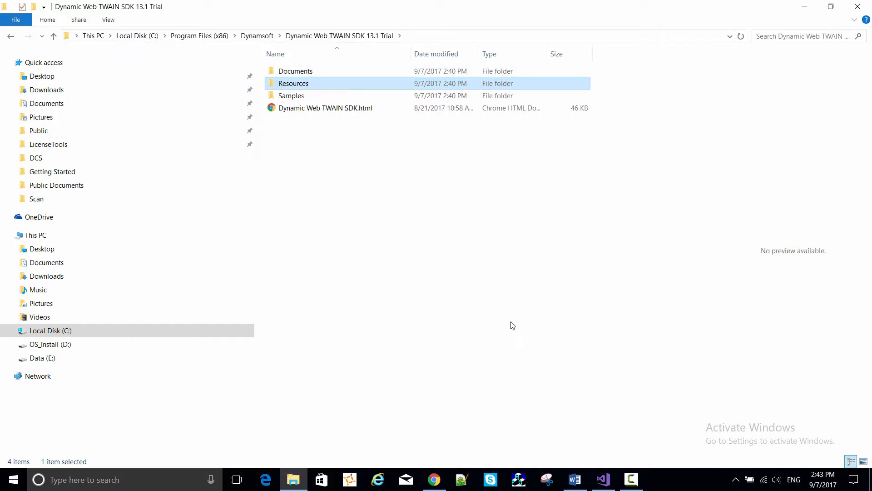
pyautogui.click(602, 479)
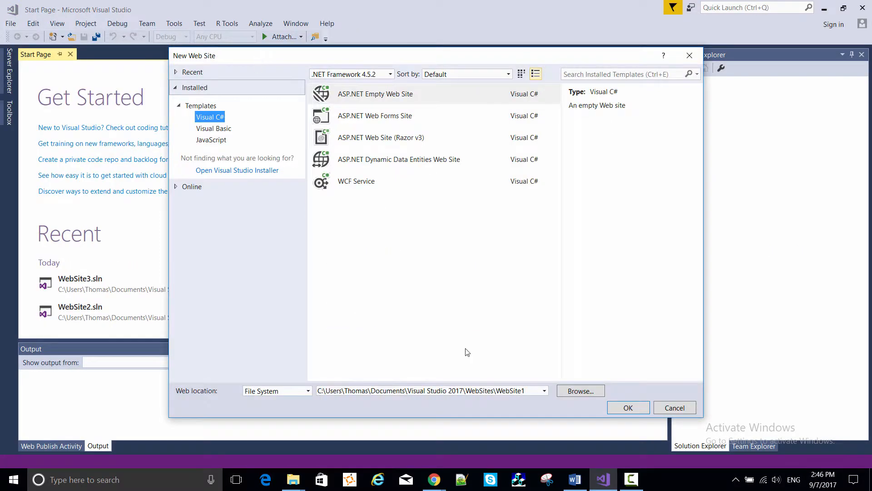
# Name the ASP.NET Empty Web Site 'HelloWorld' and create it.
pyautogui.write('HelloWorld')
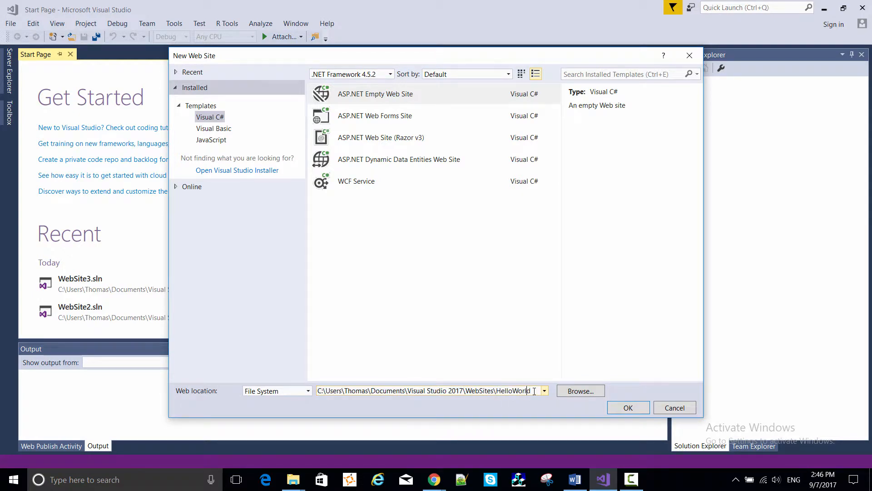
pyautogui.click(628, 408)
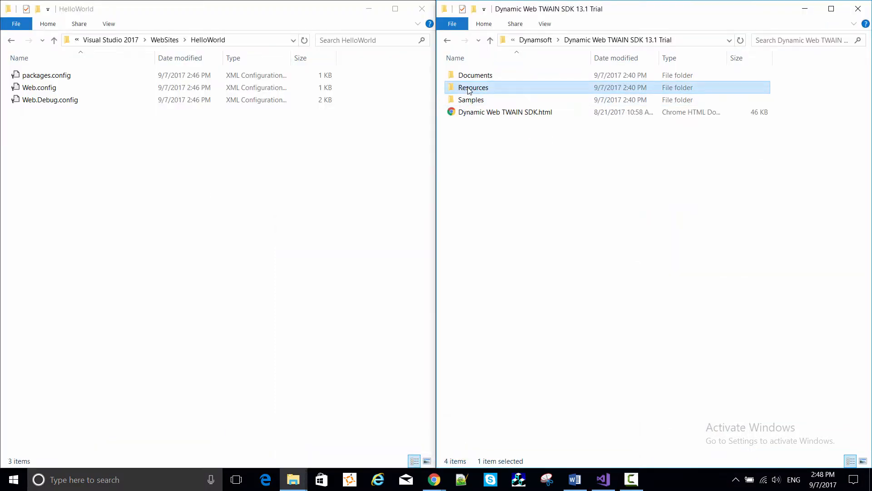
# Drag the Resources folder into the HelloWorld folder and switch back to Visual Studio.
pyautogui.moveTo(473, 87); pyautogui.dragTo(173, 162)
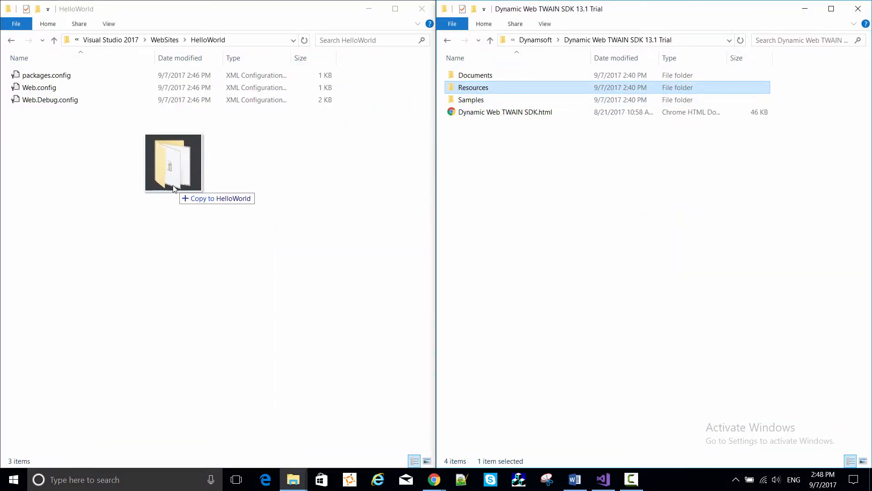
pyautogui.moveTo(473, 88); pyautogui.dragTo(173, 167)
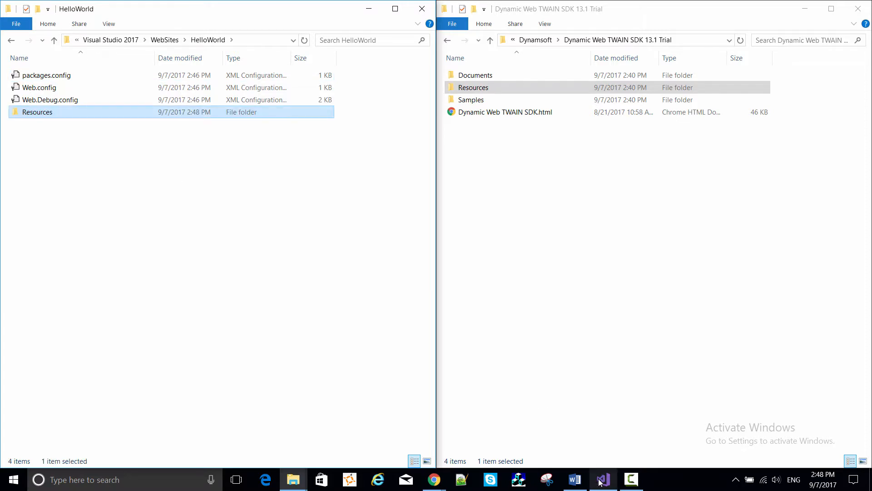
pyautogui.click(602, 479)
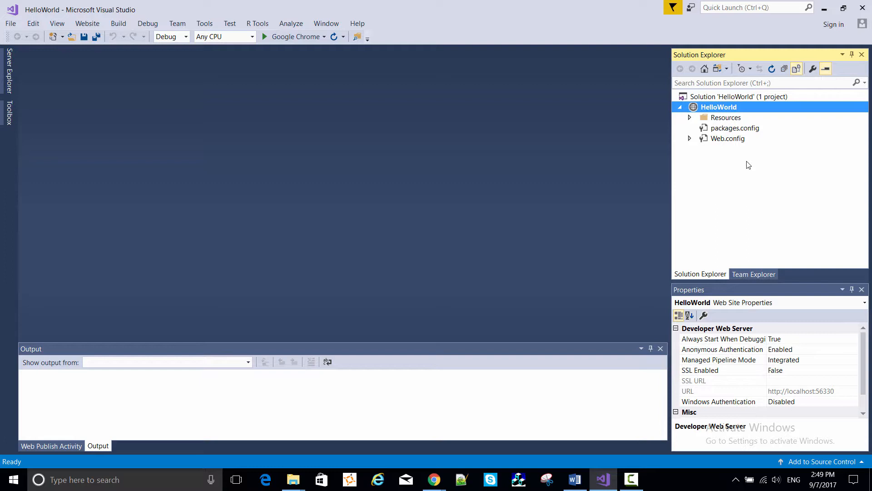
# Add an HTML page named HelloWorld to the HelloWorld project and place the cursor after the title.
pyautogui.rightClick(718, 107)
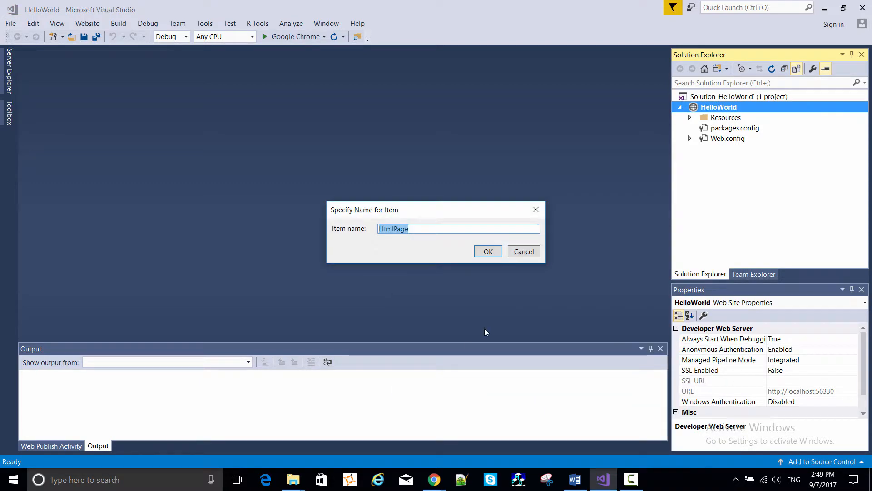
pyautogui.write('HelloWorld')
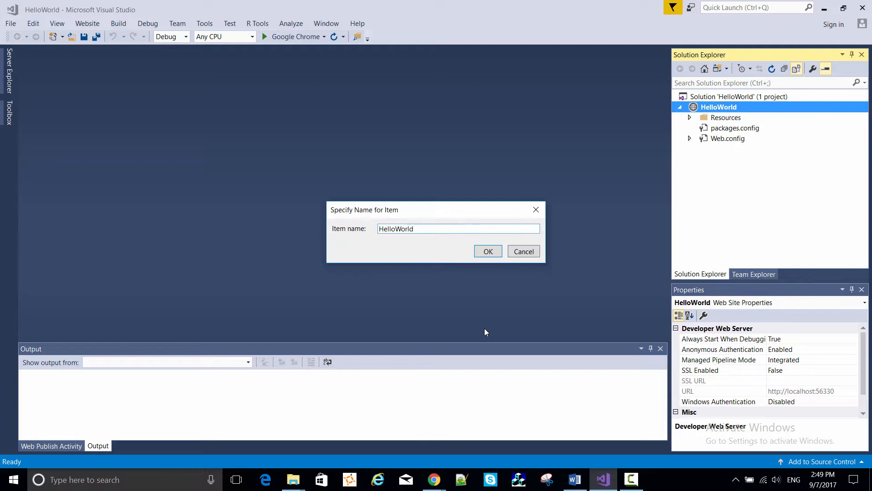
pyautogui.click(487, 251)
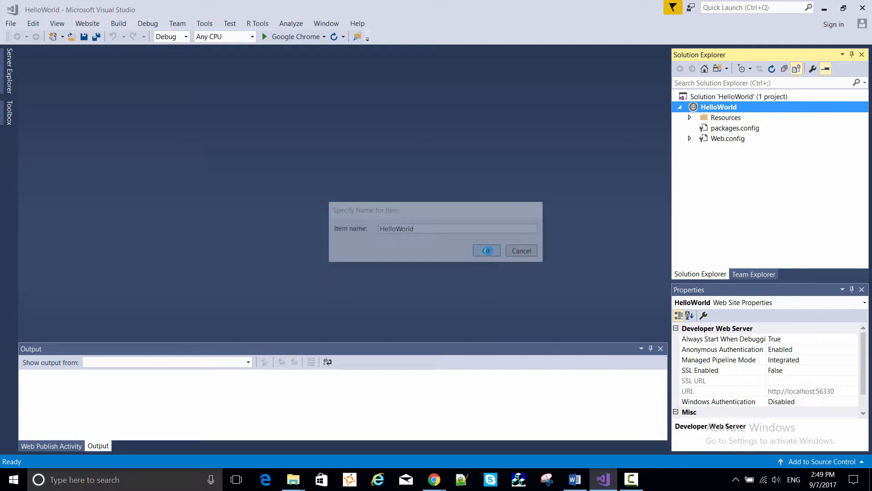
pyautogui.click(485, 250)
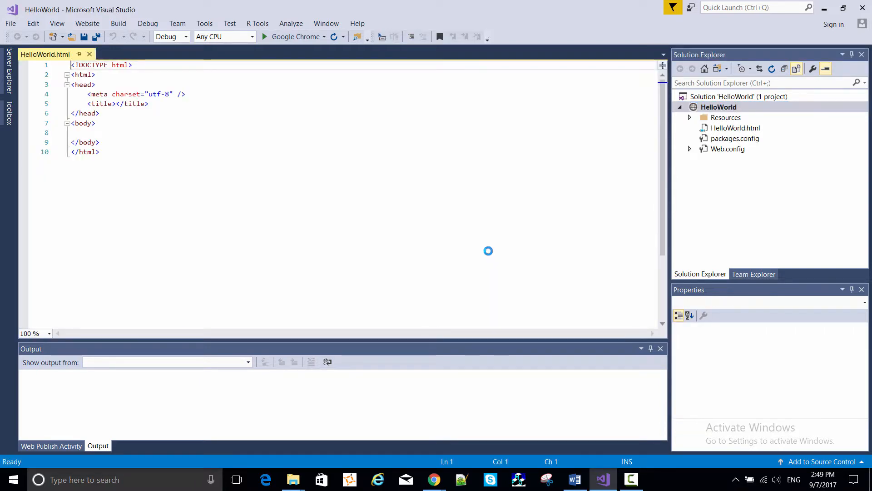
# Add the dynamsoft.webtwain.initiate.js script, dwtcontrolContainer div and Scan button, then save.
pyautogui.press('Enter')
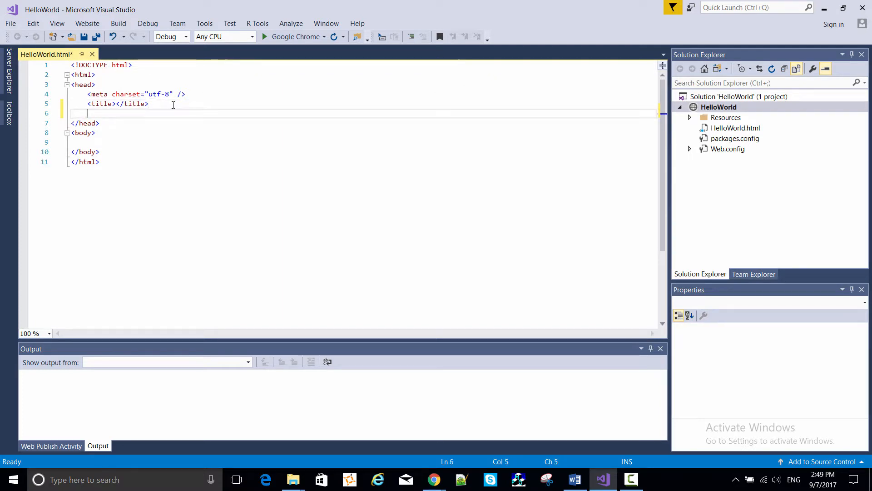
pyautogui.write('<script type="text/javascript" src="Resources/dynamsoft.webtwain.initiate.js"></script>')
pyautogui.write('<script type="text/javascript" src="Resources/dynamsoft.webtwain.config.js"></script>')
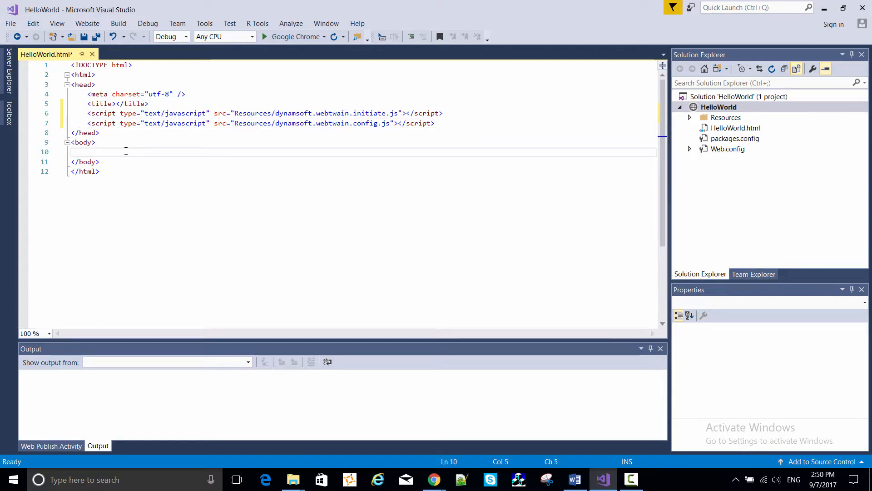
pyautogui.write('<div id="dwtcontrolContainer"></div>')
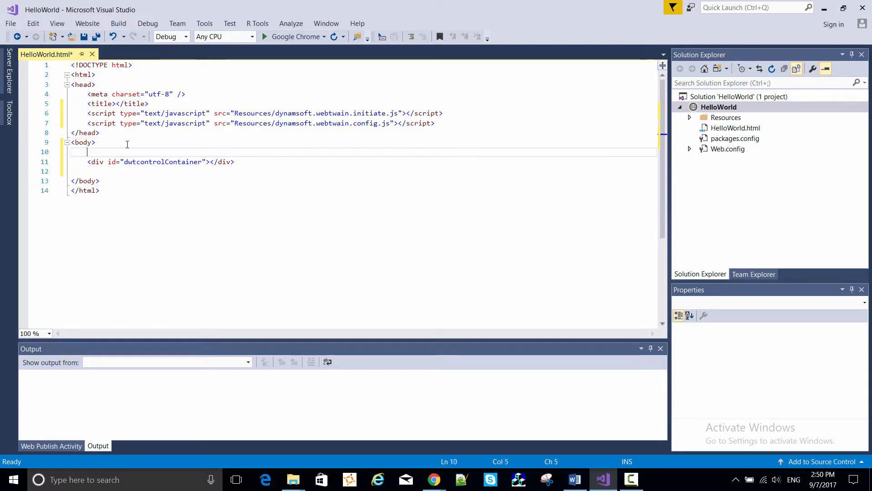
pyautogui.write('<input type="button" value="Scan" onclick="AcquireImage();" />')
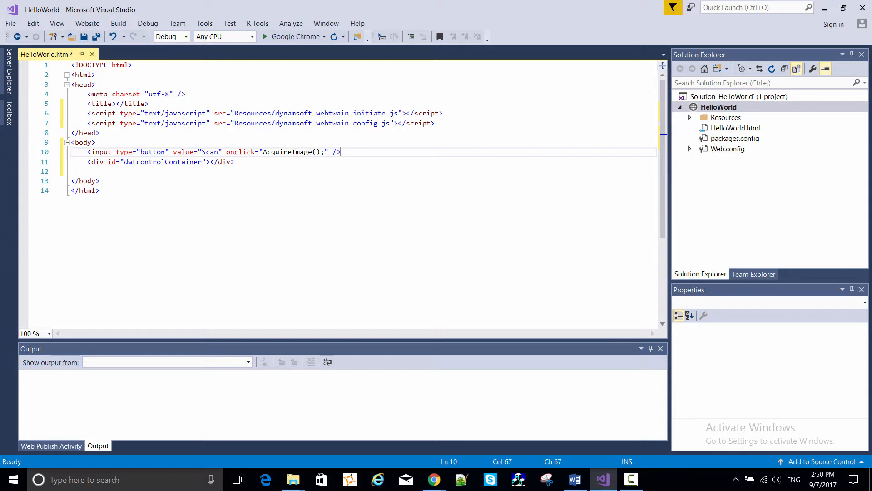
pyautogui.press('enter')
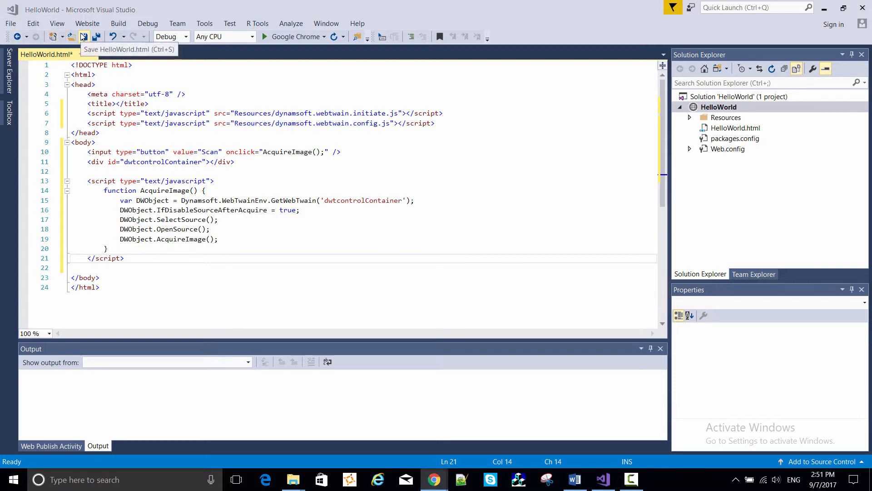
pyautogui.click(82, 37)
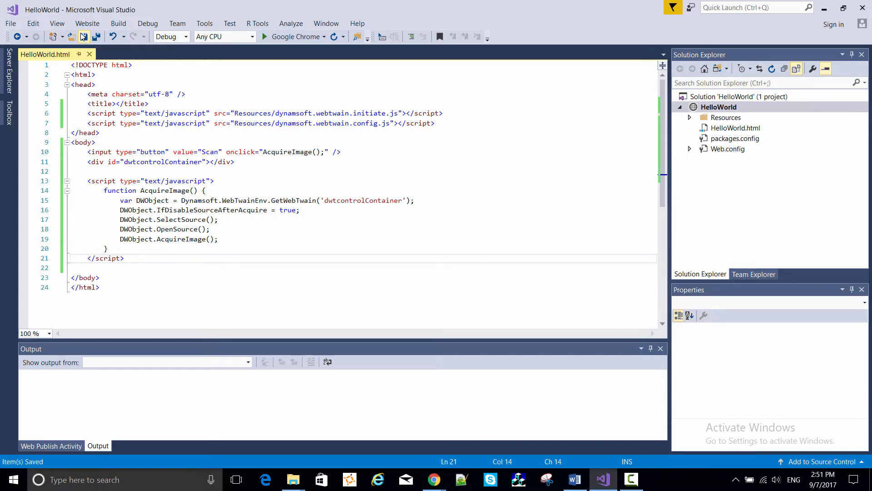
pyautogui.click(147, 24)
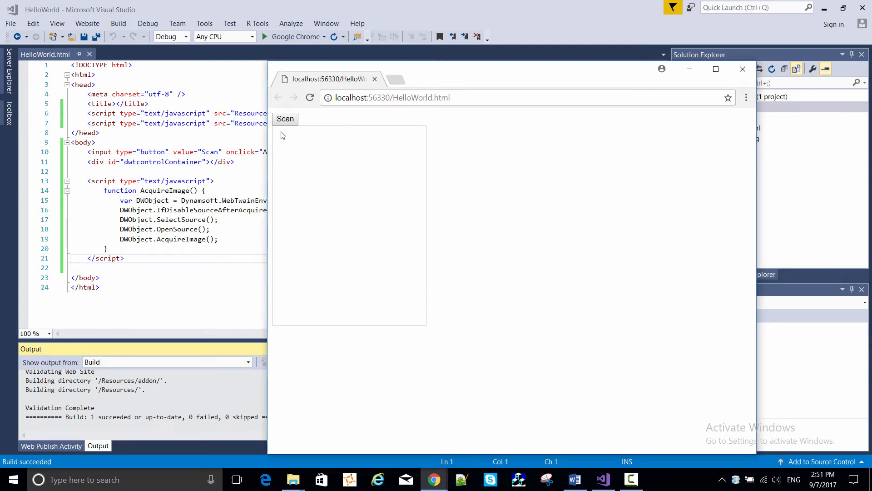
pyautogui.moveTo(284, 118)
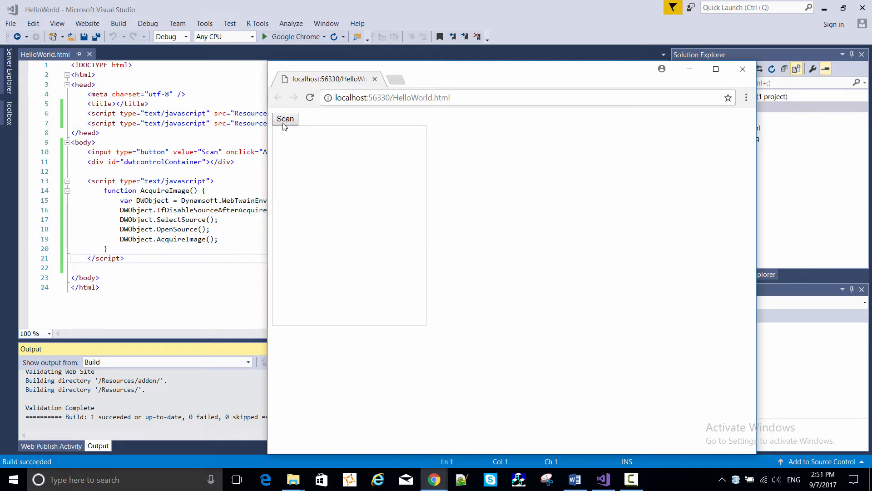
# Scan a page from TWAIN2 FreeImage Software Scanner 2.1 with default settings via the page's Scan button.
pyautogui.click(285, 119)
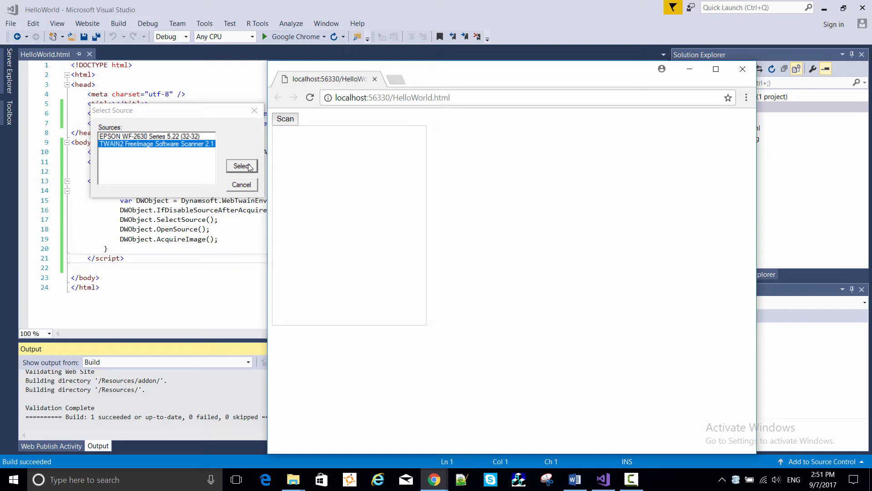
pyautogui.click(241, 166)
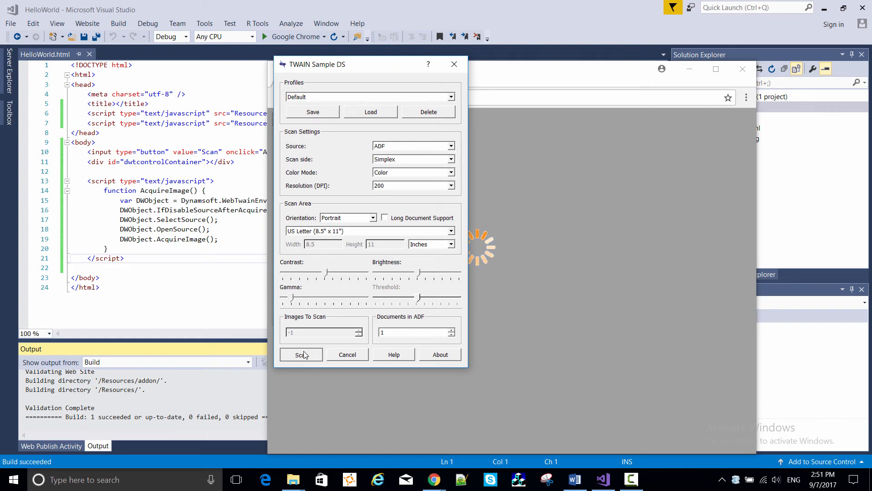
pyautogui.click(300, 355)
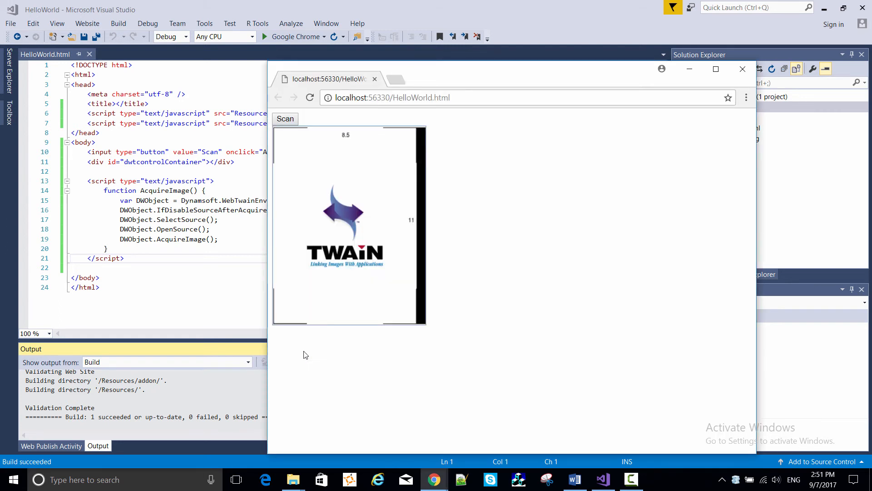
pyautogui.moveTo(545, 191)
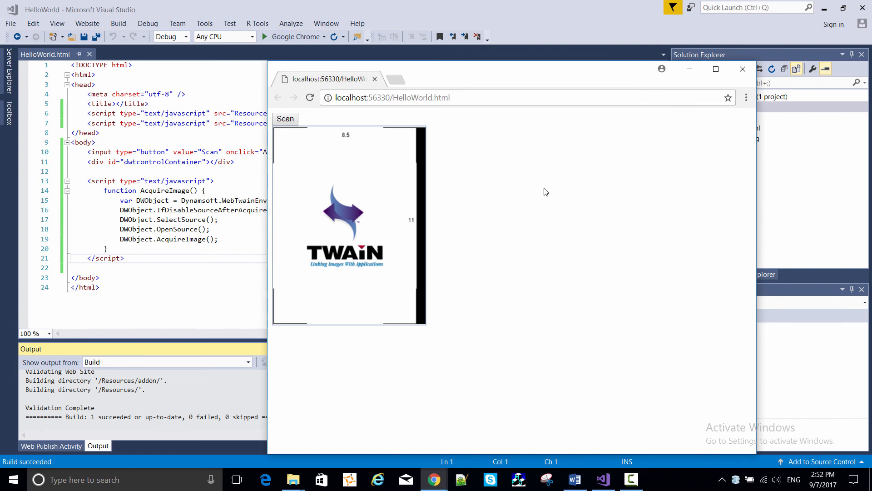
pyautogui.moveTo(743, 69)
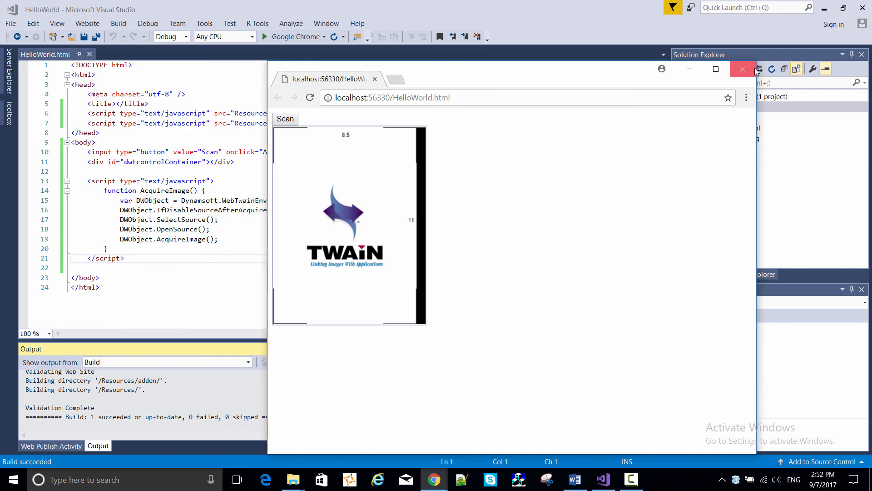